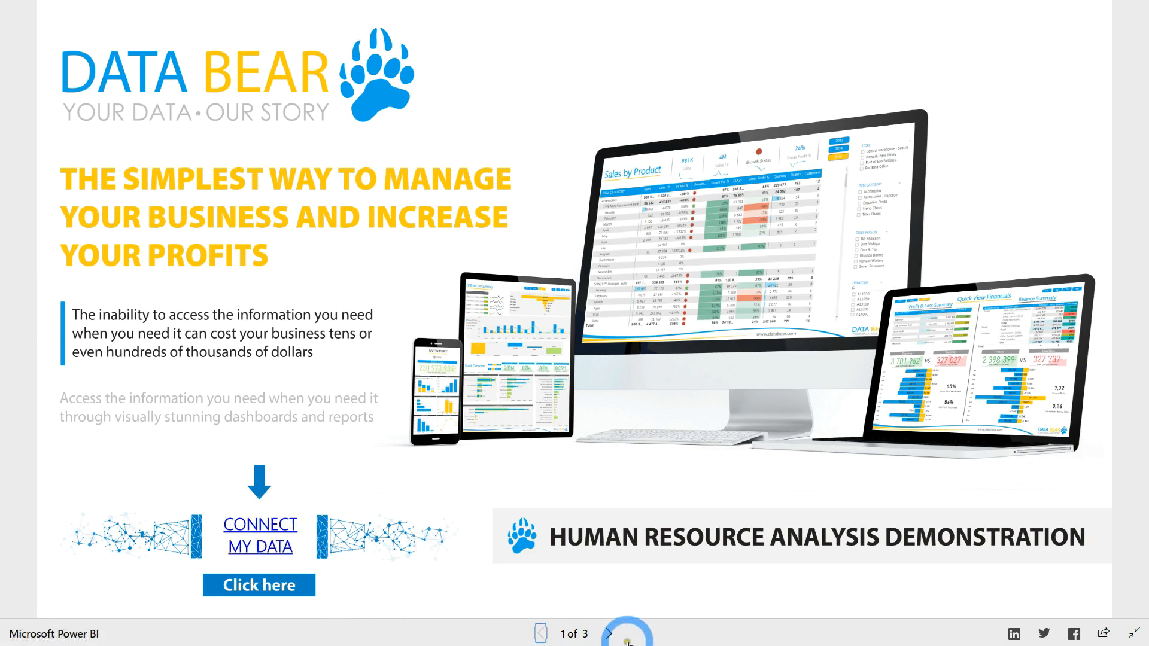
Step: Advance to page 2 of 3, the Sick Leave dashboard
{"action": "left_click", "coordinate": [608, 634]}
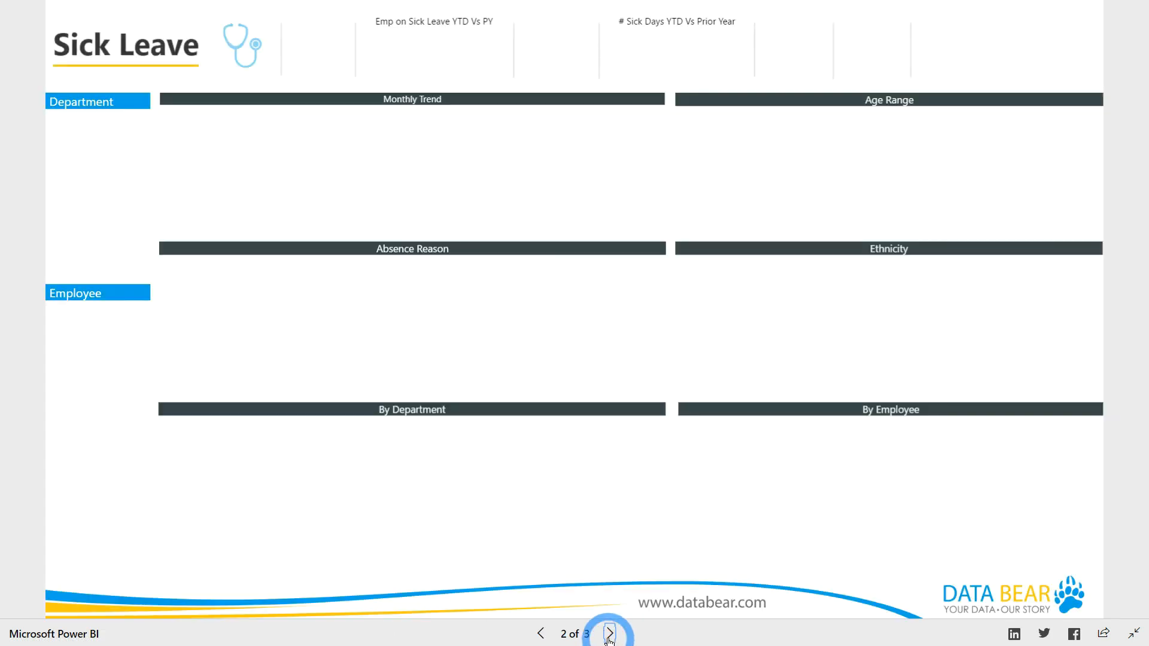
{"action": "left_click", "coordinate": [609, 633]}
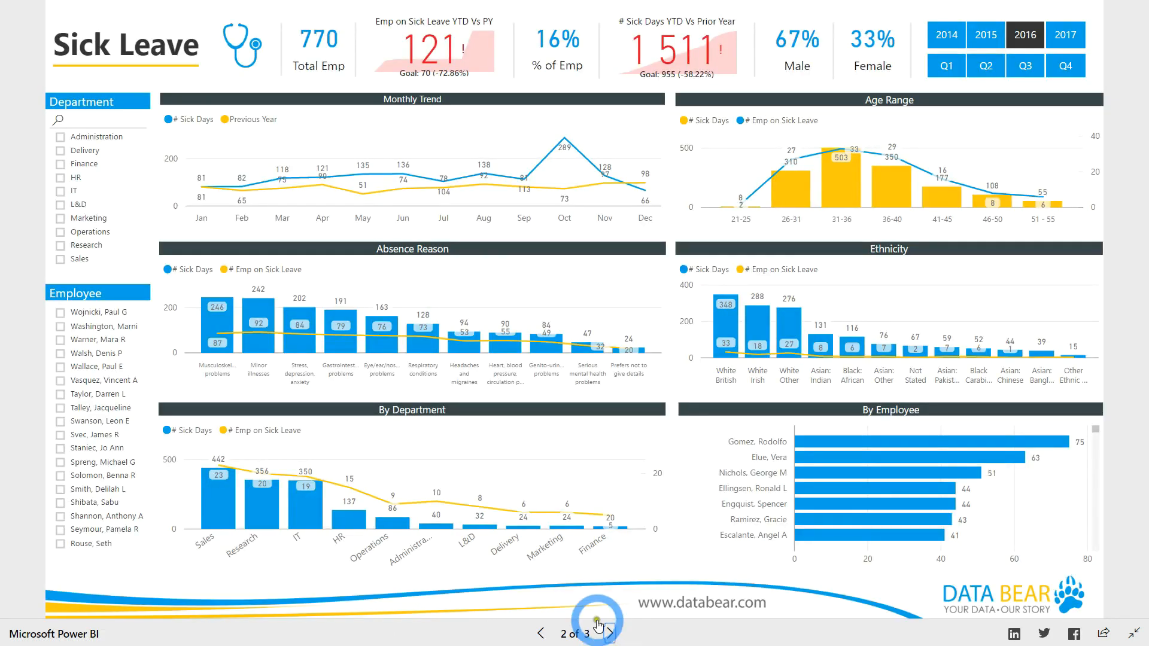
{"action": "mouse_move", "coordinate": [513, 160]}
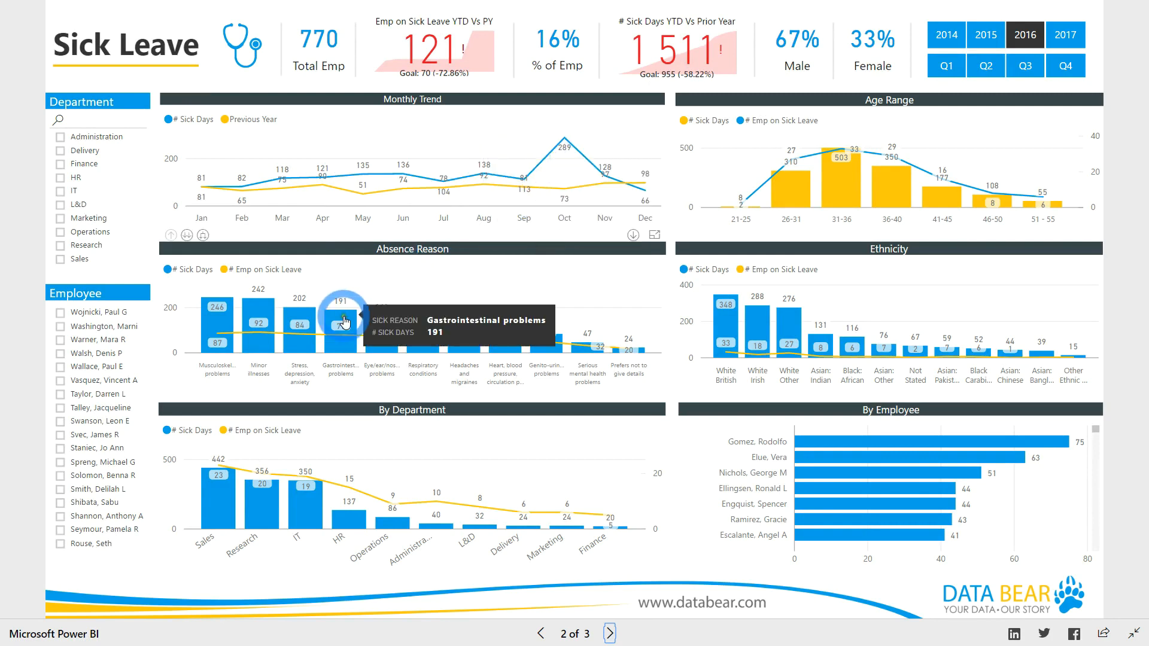
{"action": "mouse_move", "coordinate": [462, 373]}
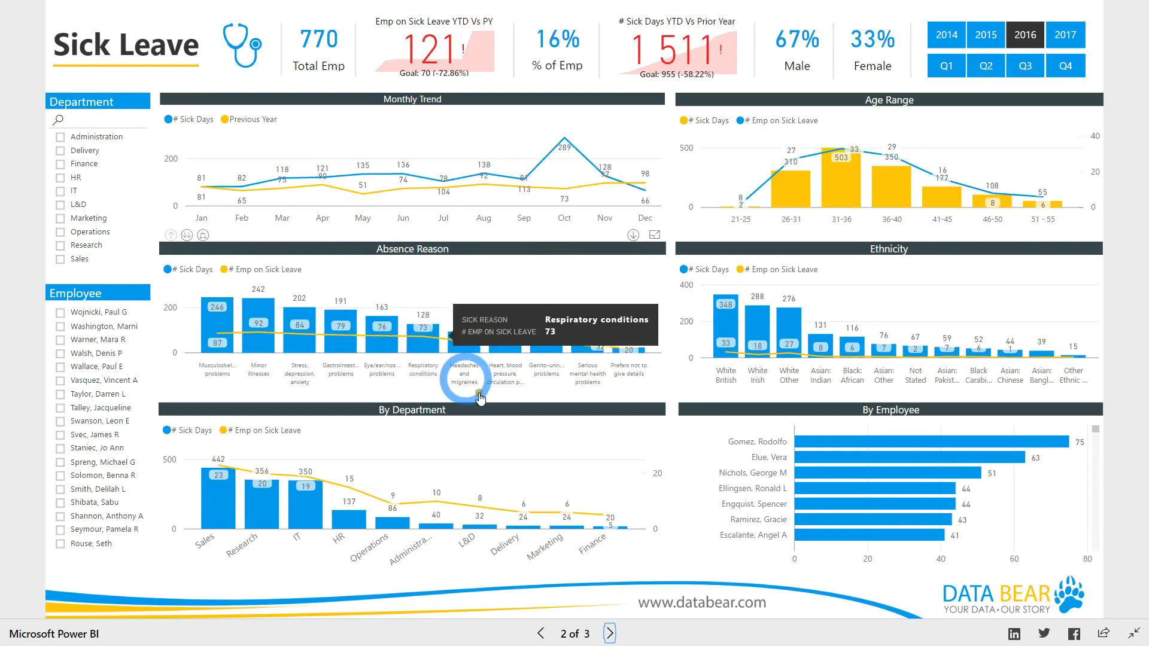
Step: Advance to page 3 of 3, the Skill Set dashboard showing 197 employees
{"action": "left_click", "coordinate": [608, 633]}
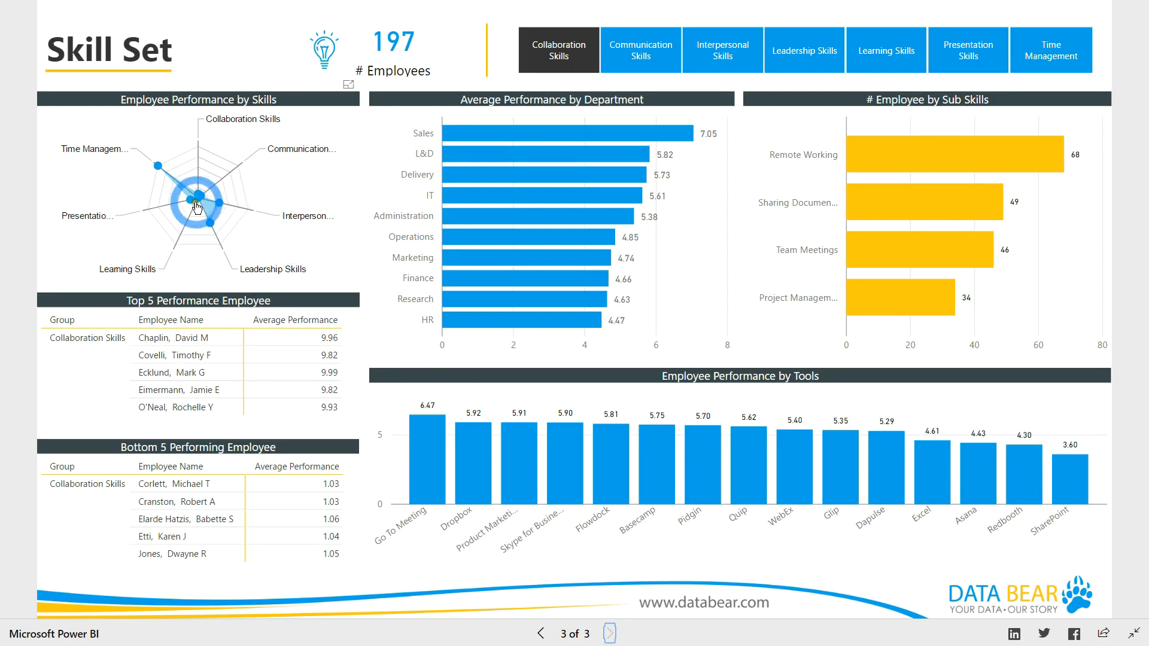
{"action": "mouse_move", "coordinate": [212, 227]}
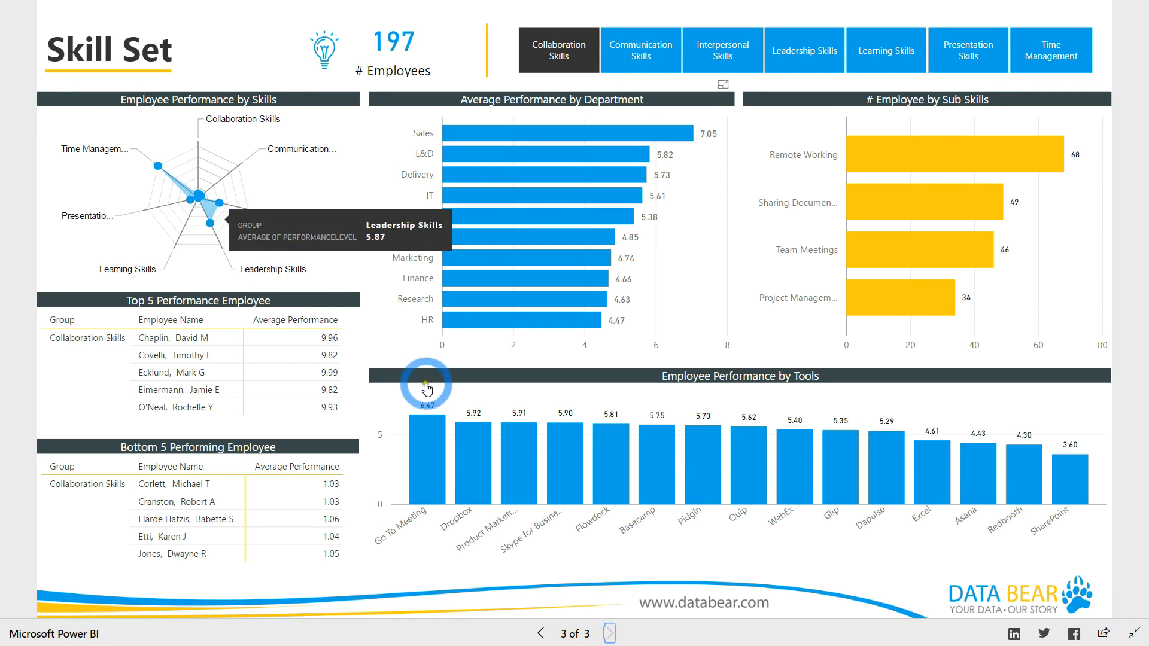
{"action": "mouse_move", "coordinate": [927, 441]}
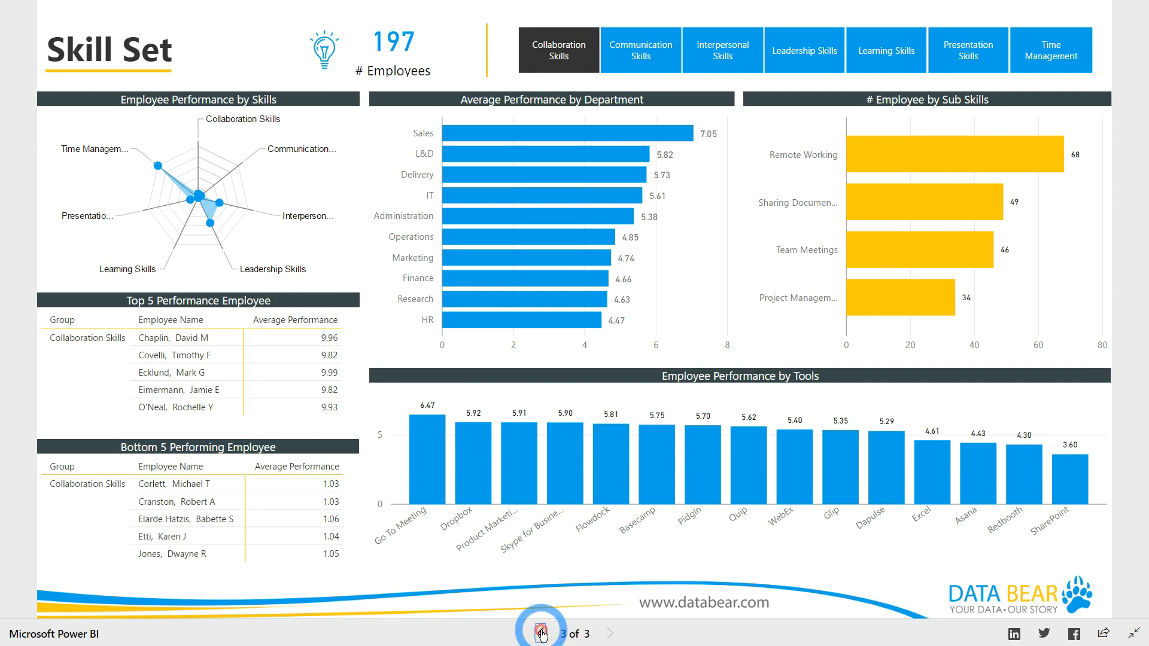
Step: Return to page 2 of 3, the Sick Leave dashboard with 770 employees
{"action": "left_click", "coordinate": [542, 633]}
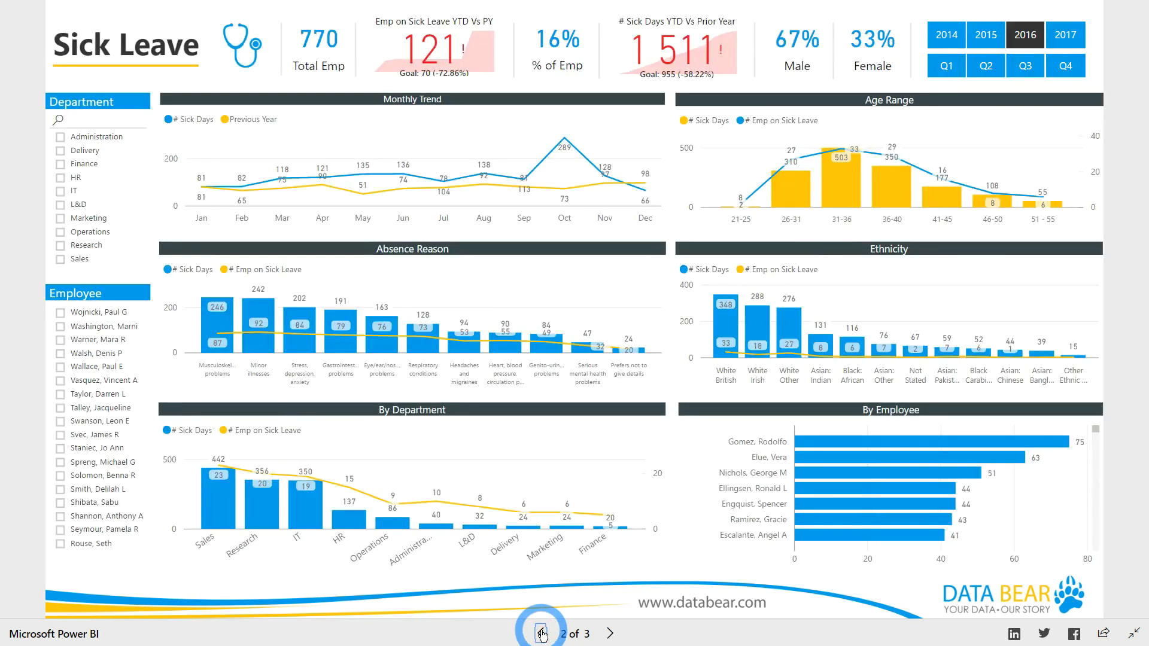
{"action": "mouse_move", "coordinate": [517, 179]}
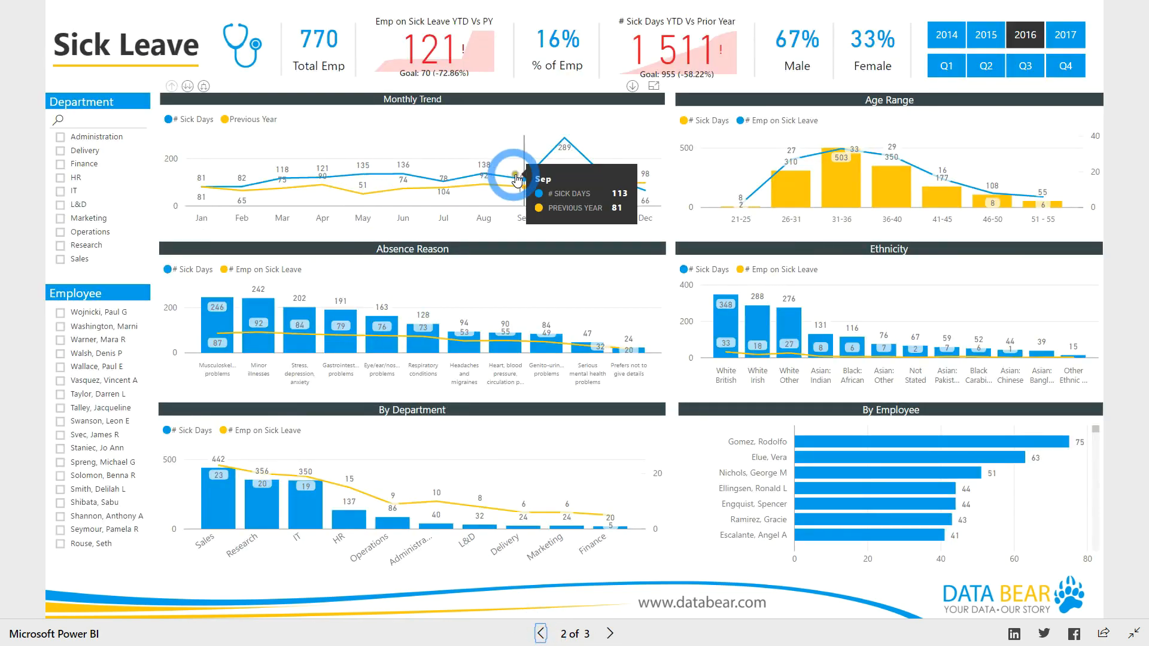
{"action": "mouse_move", "coordinate": [546, 176]}
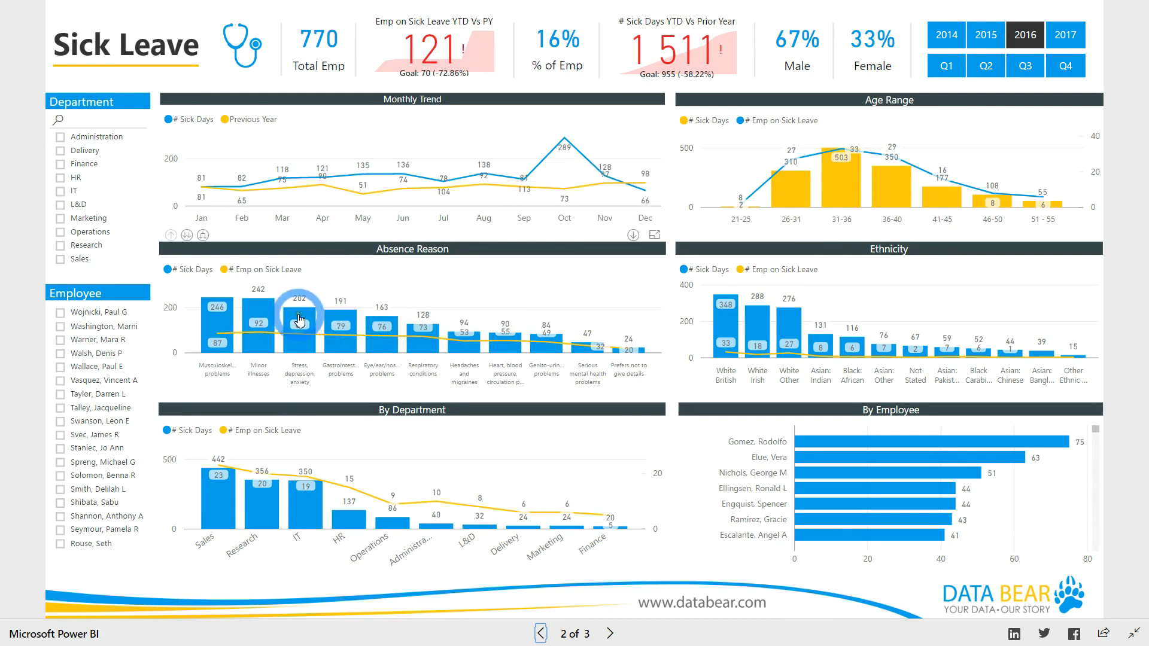
{"action": "mouse_move", "coordinate": [337, 324]}
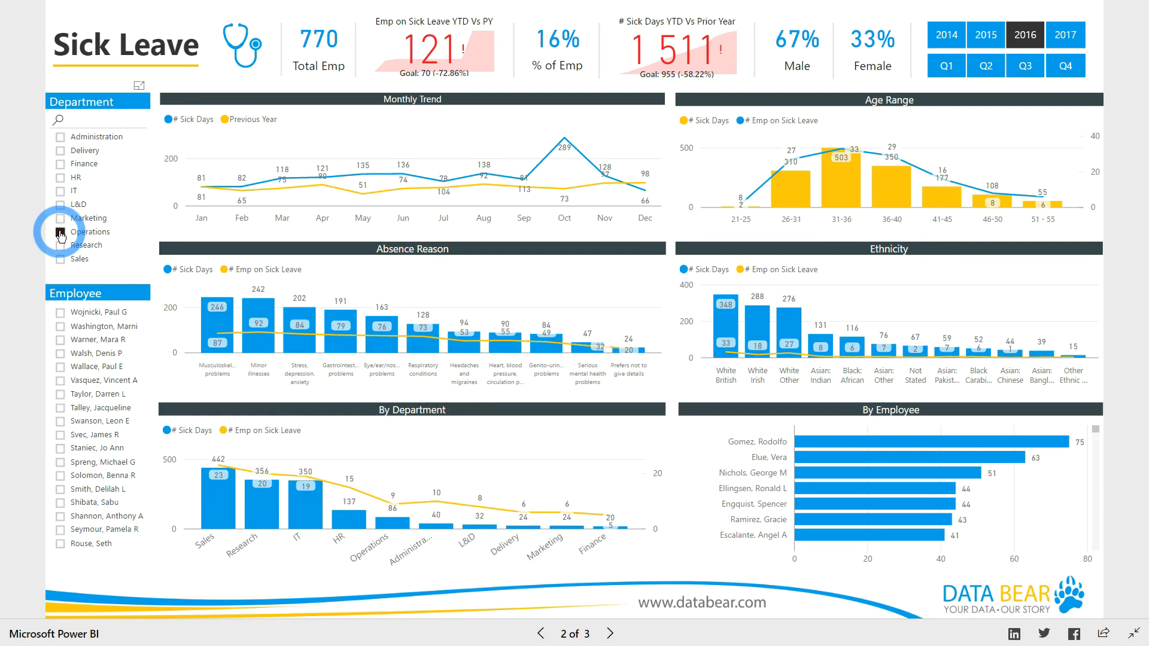
Step: Apply and remove the Operations department filter, then advance to page 3, Skill Set
{"action": "left_click", "coordinate": [60, 231]}
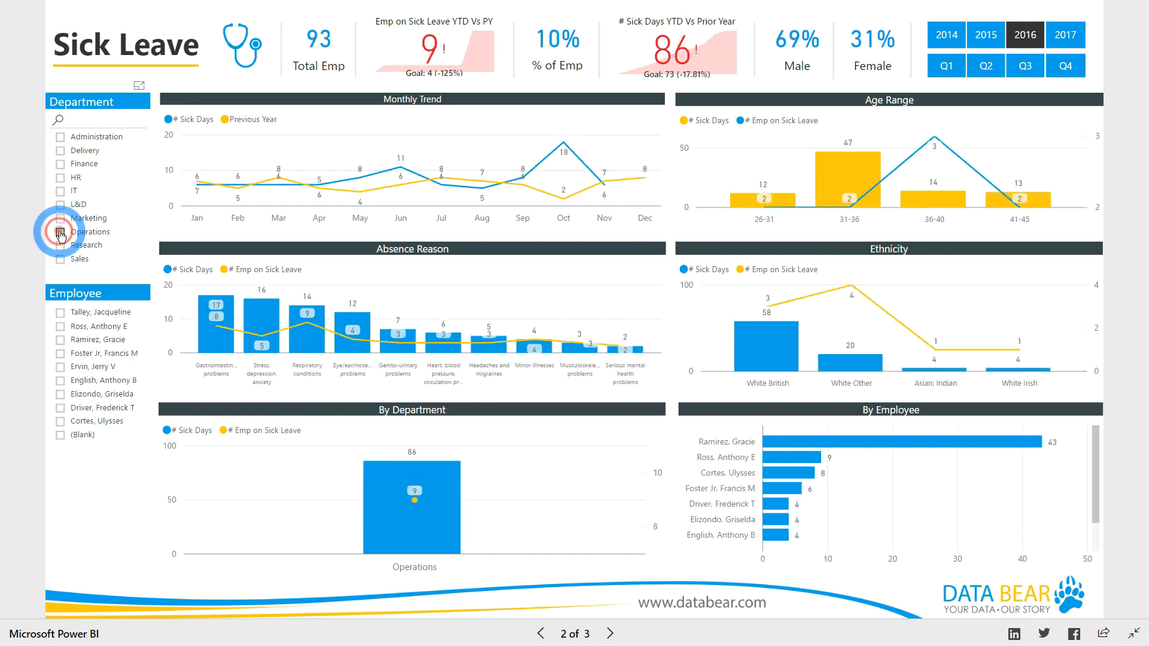
{"action": "left_click", "coordinate": [60, 231]}
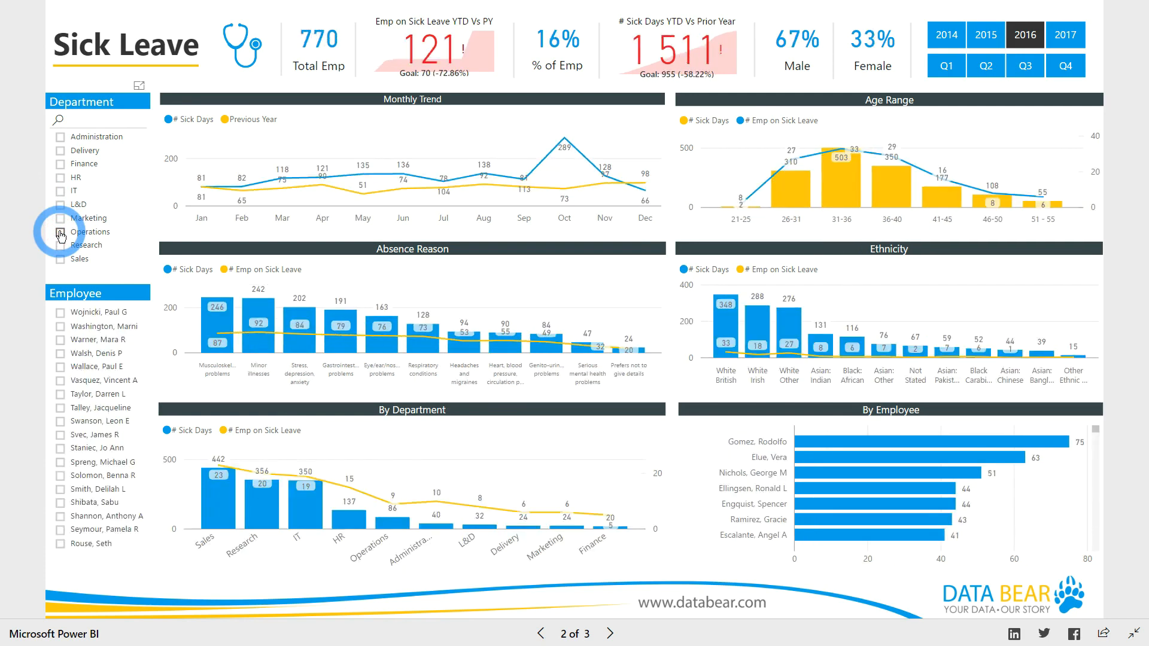
{"action": "mouse_move", "coordinate": [778, 159]}
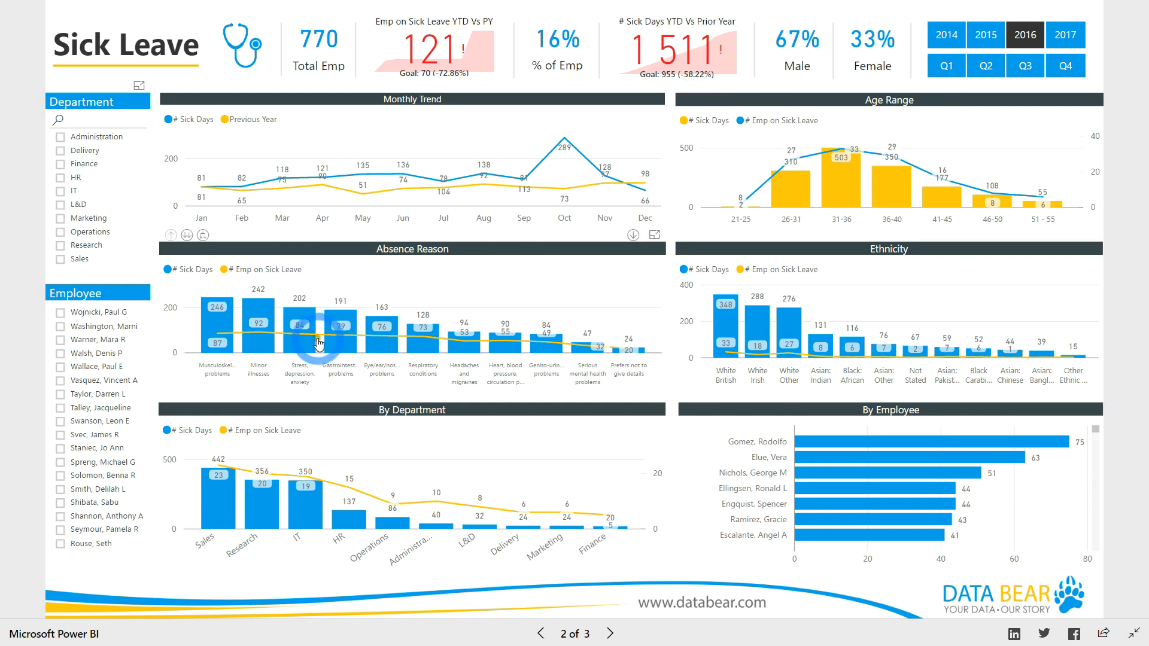
{"action": "mouse_move", "coordinate": [299, 337]}
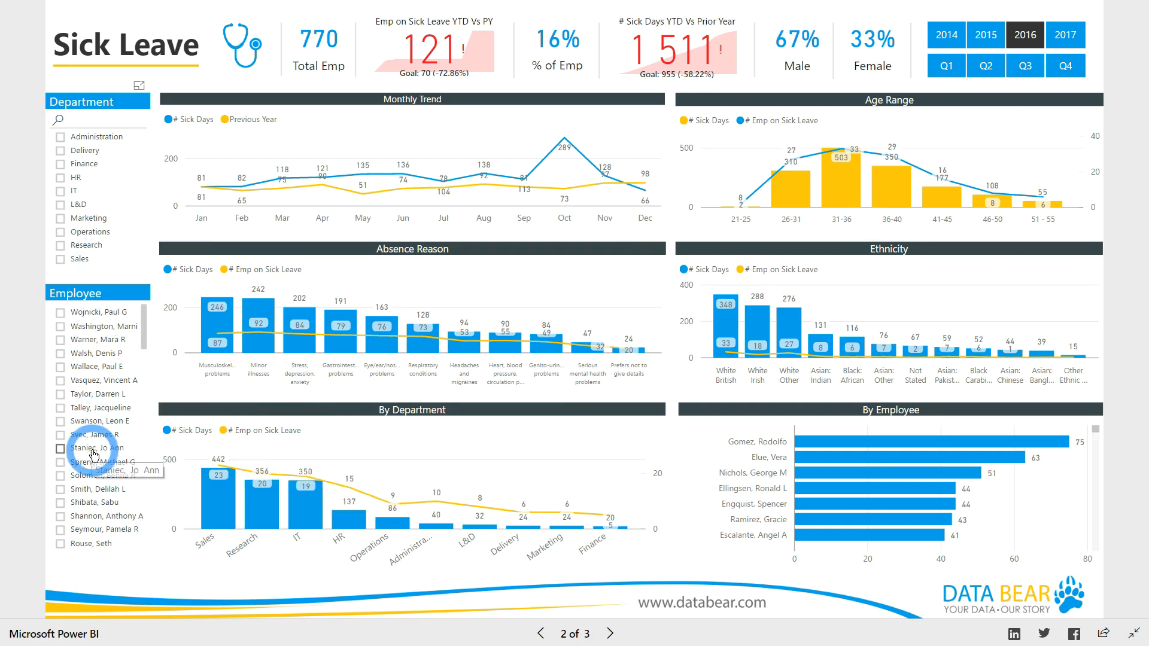
{"action": "left_click", "coordinate": [610, 633]}
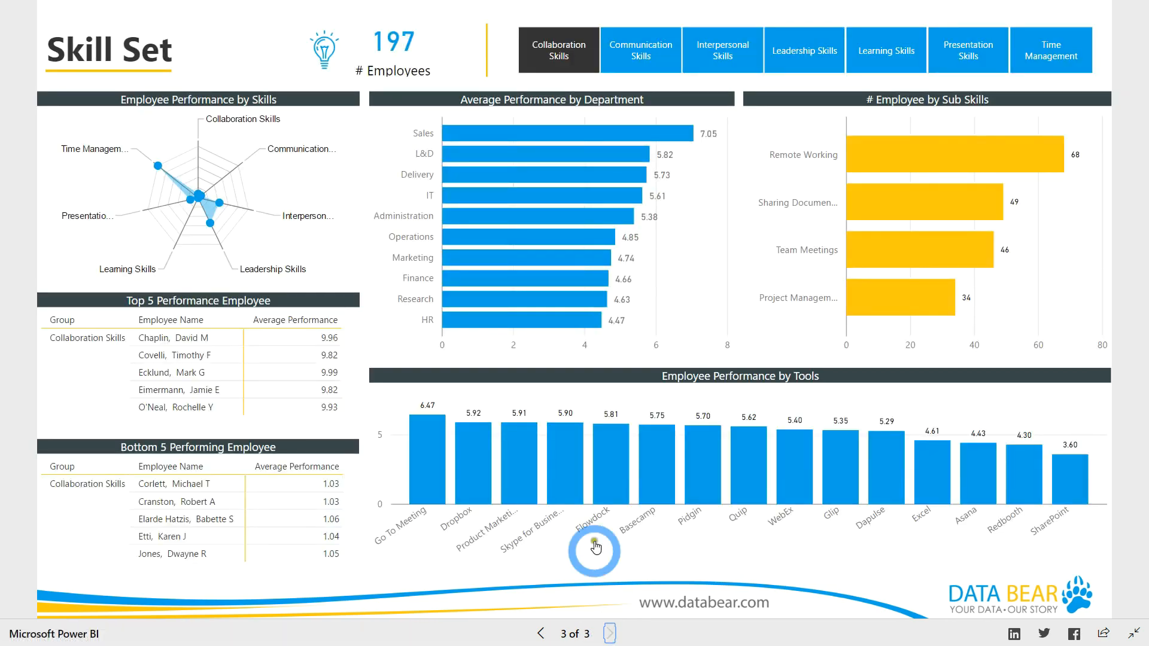
Step: Filter Skill Set to Interpersonal Skills and the Administration bar, leaving 3 employees
{"action": "left_click", "coordinate": [640, 49]}
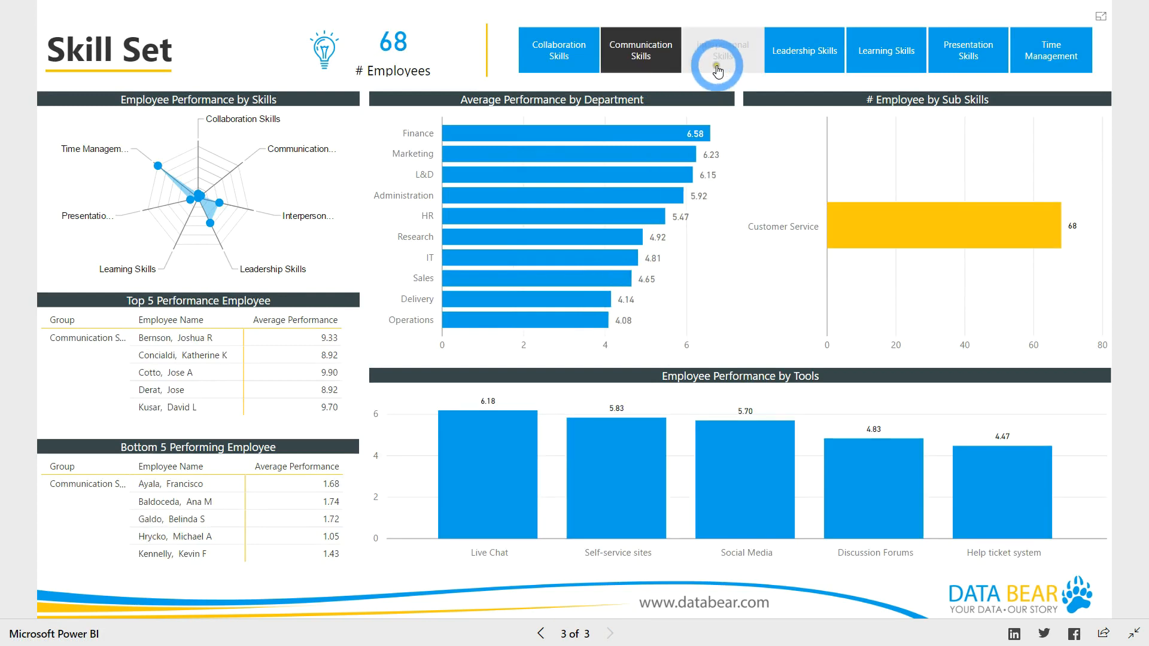
{"action": "left_click", "coordinate": [722, 49]}
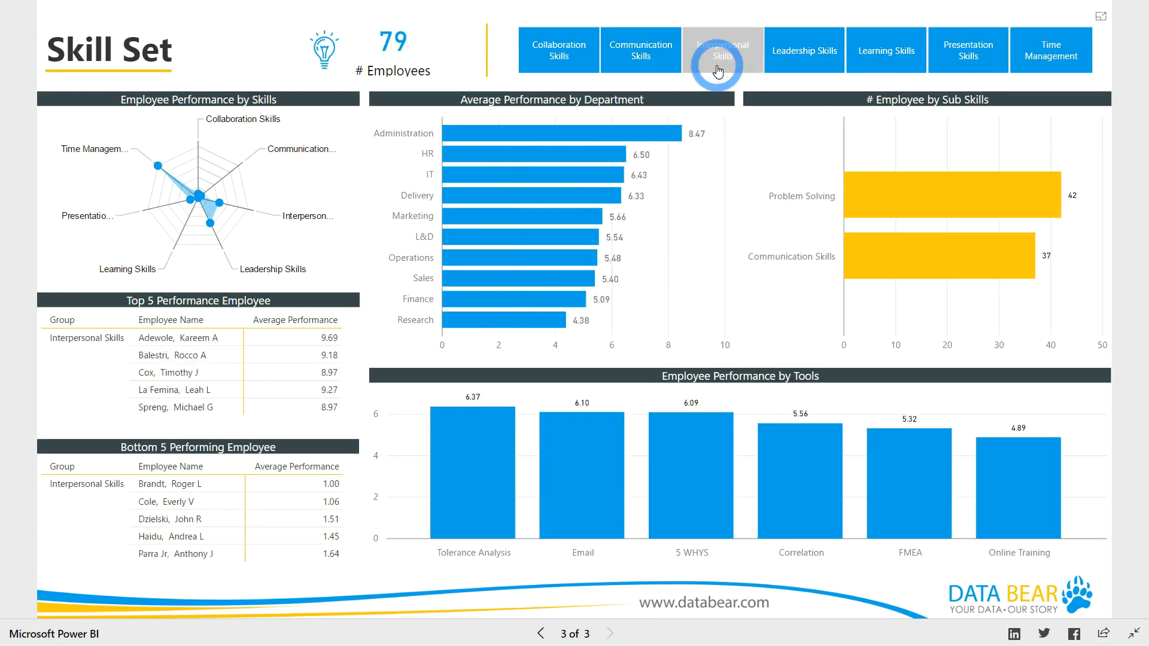
{"action": "left_click", "coordinate": [723, 50]}
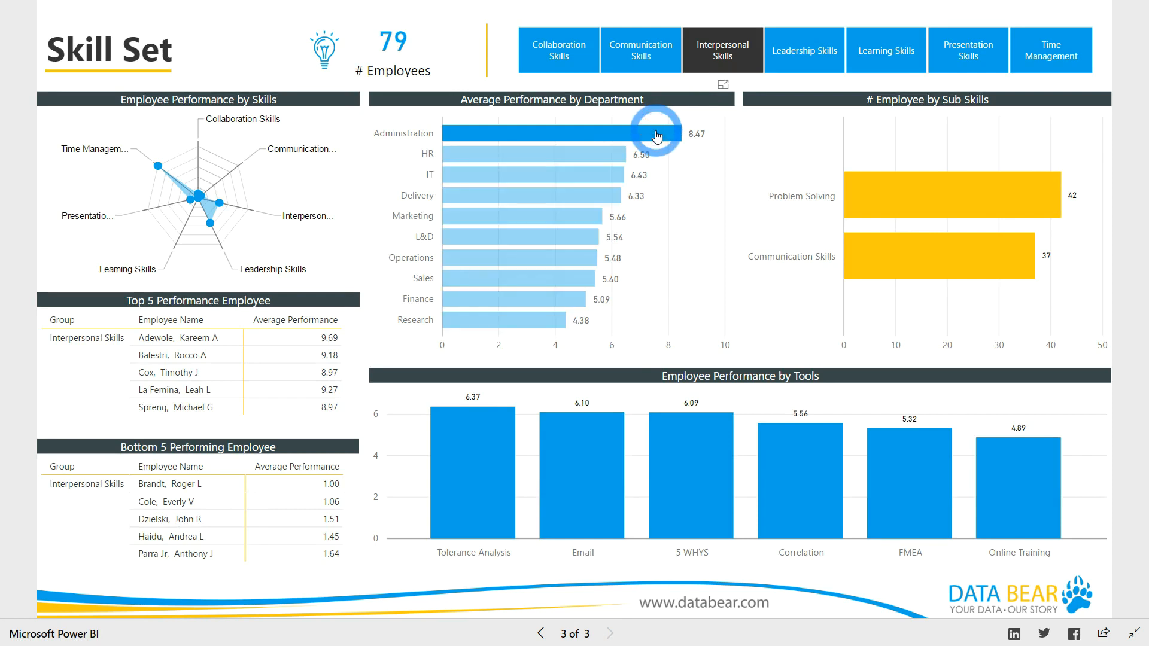
{"action": "left_click", "coordinate": [953, 196]}
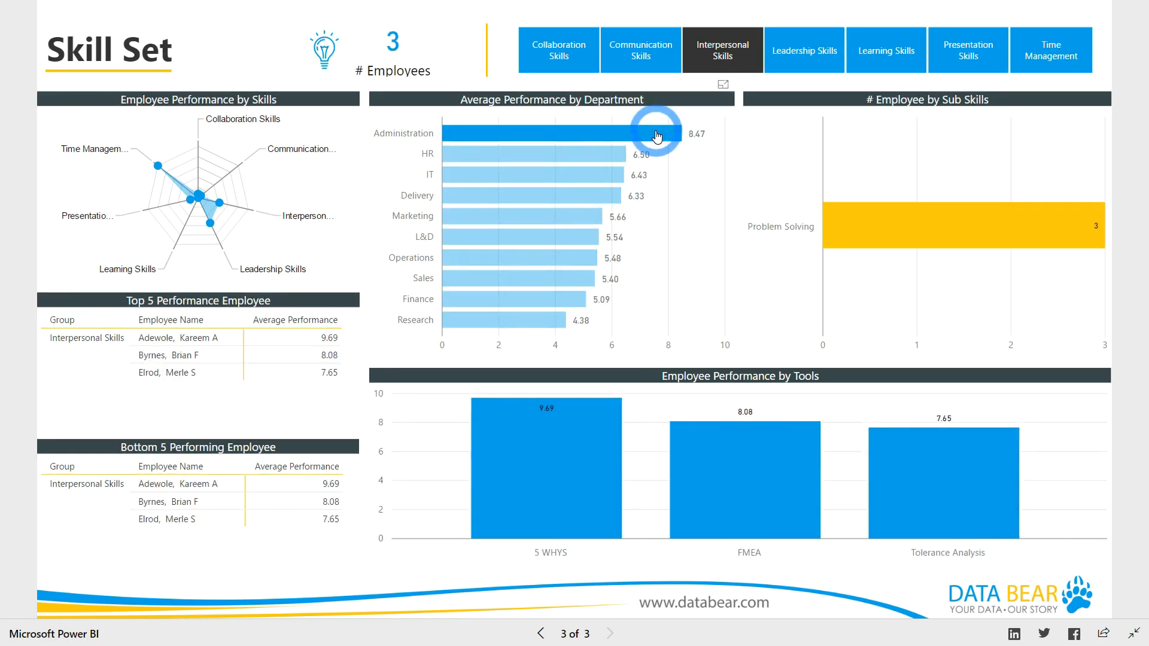